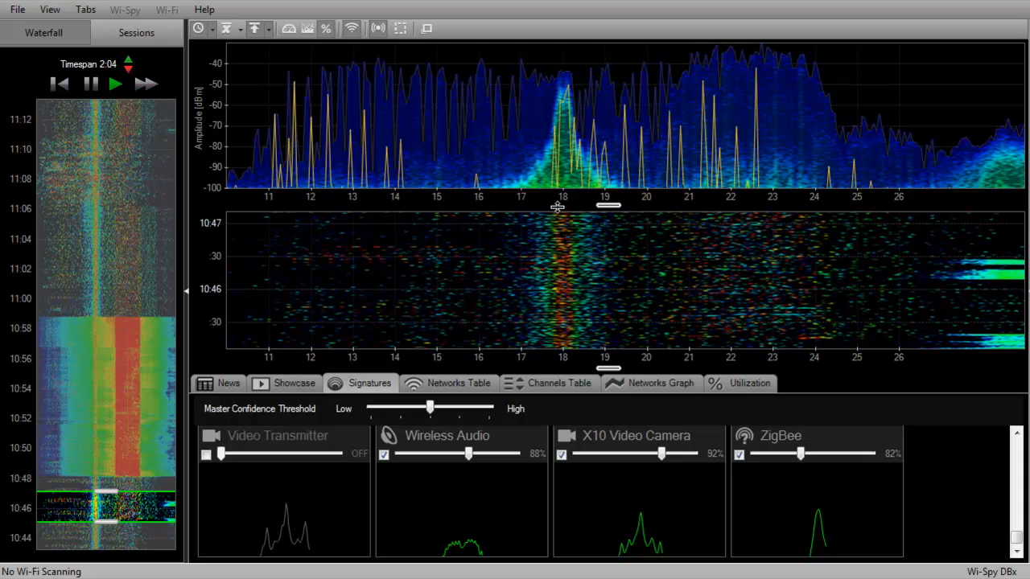
mouse_move(563, 199)
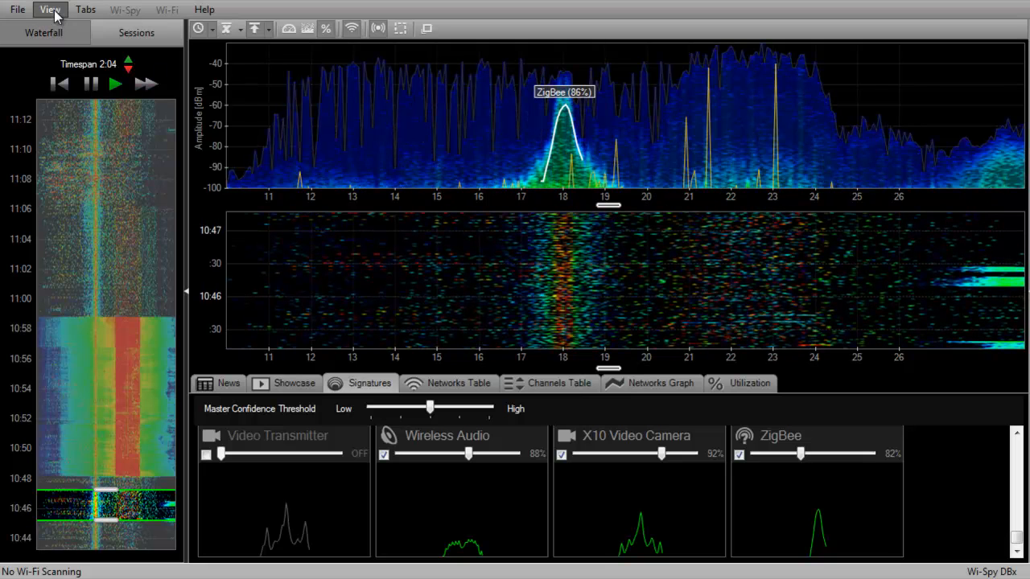
Step: Review the View menu's axis channel-label options and dismiss them unchanged
left_click(50, 9)
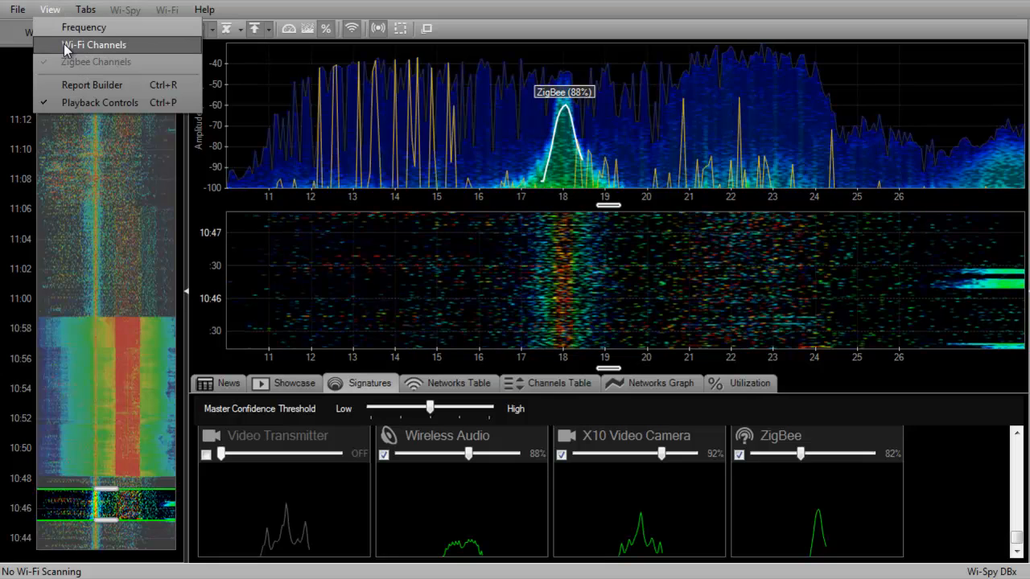
mouse_move(83, 26)
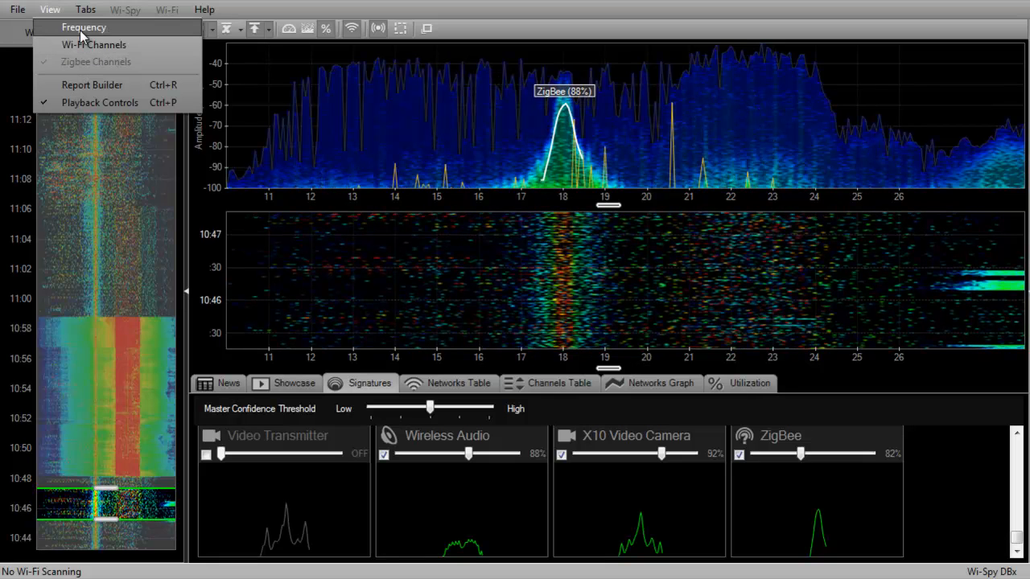
left_click(84, 25)
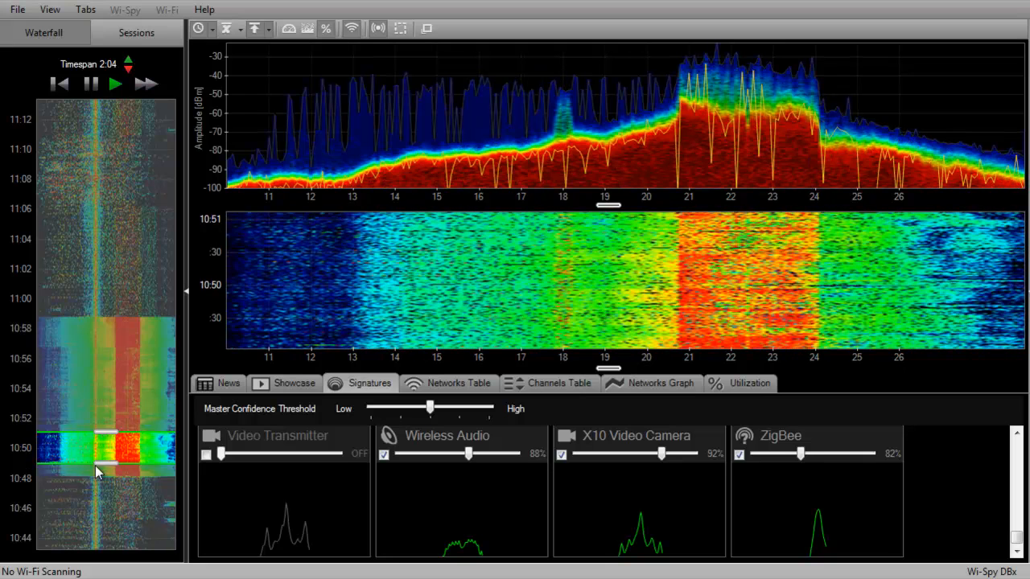
Step: Switch the frequency axis to Wi-Fi Channels so it reads 1–14 around the 10:50 energy
left_click(50, 10)
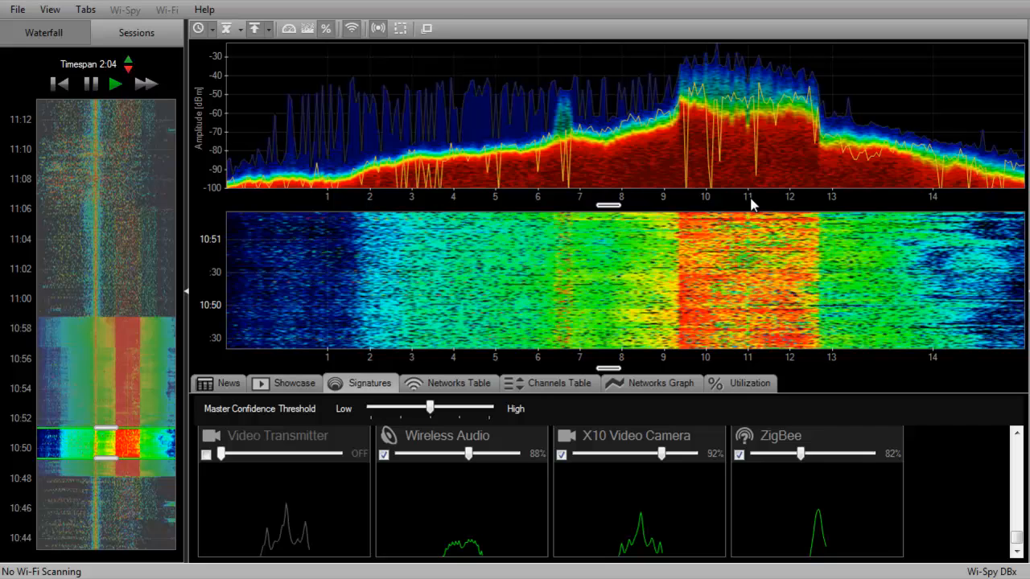
left_click(49, 10)
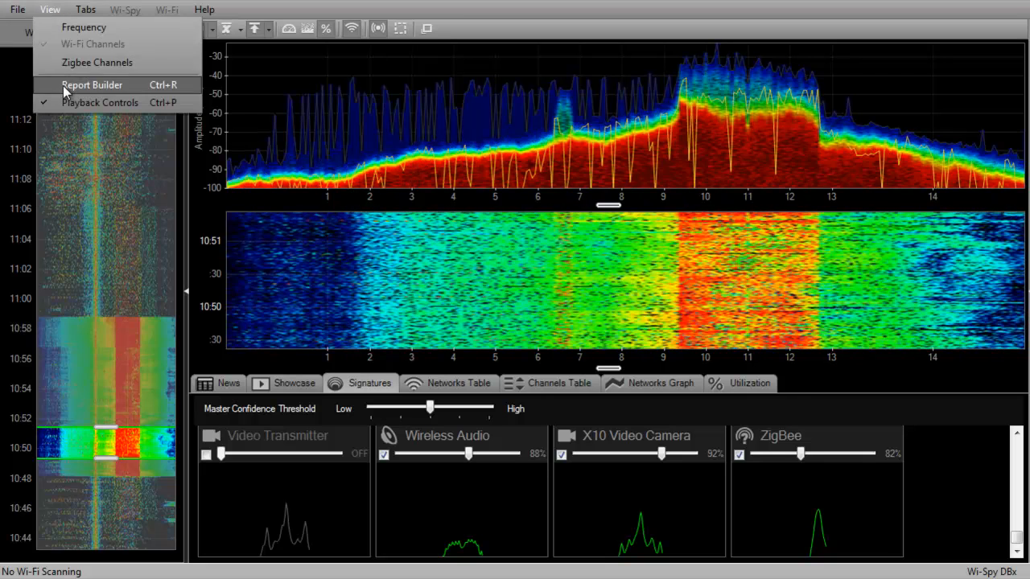